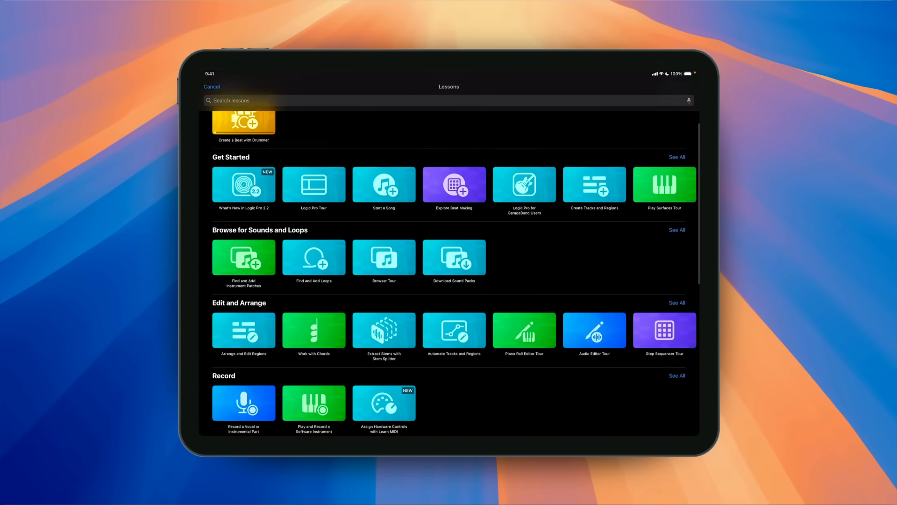
Find the What's New in Logic Pro 2.2 lesson tile and start the lesson.
scroll("down", 3)
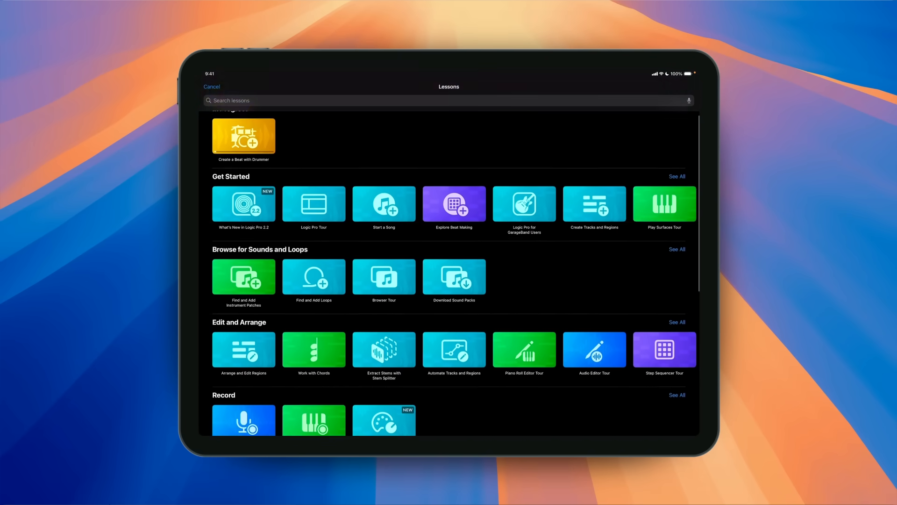
left_click(244, 204)
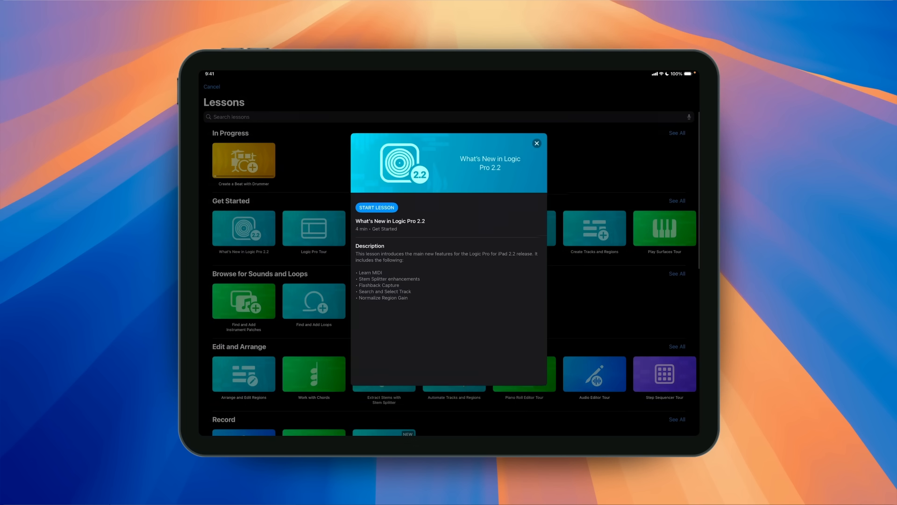
left_click(376, 207)
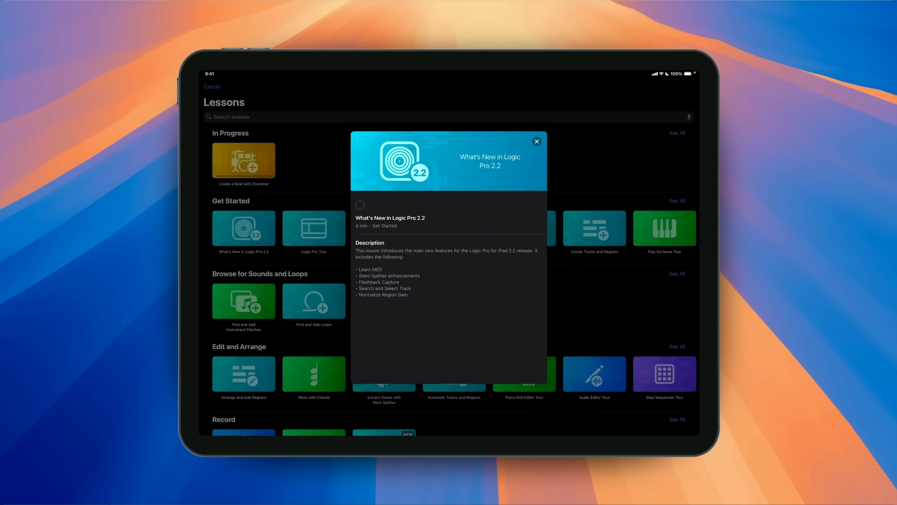
left_click(360, 205)
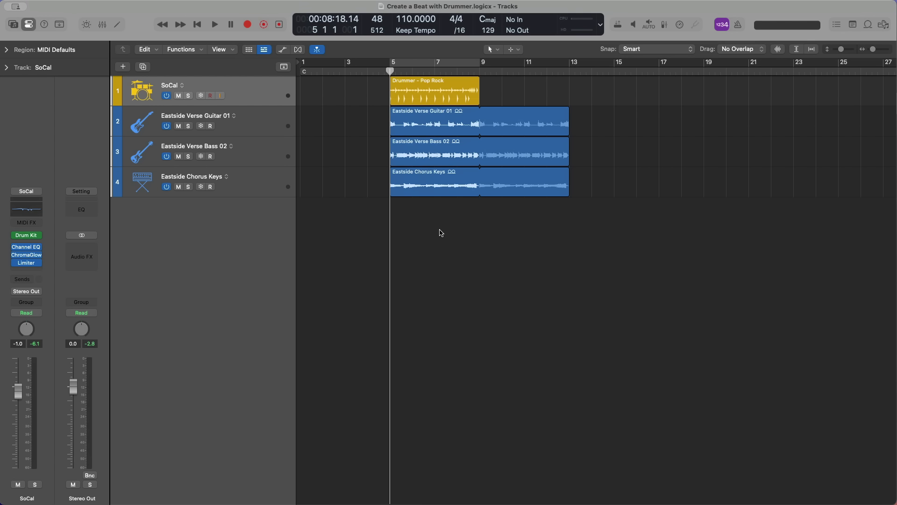
Load the SoCal+ multi-channel kit from the Library, hide it, and select the drummer track.
left_click(11, 19)
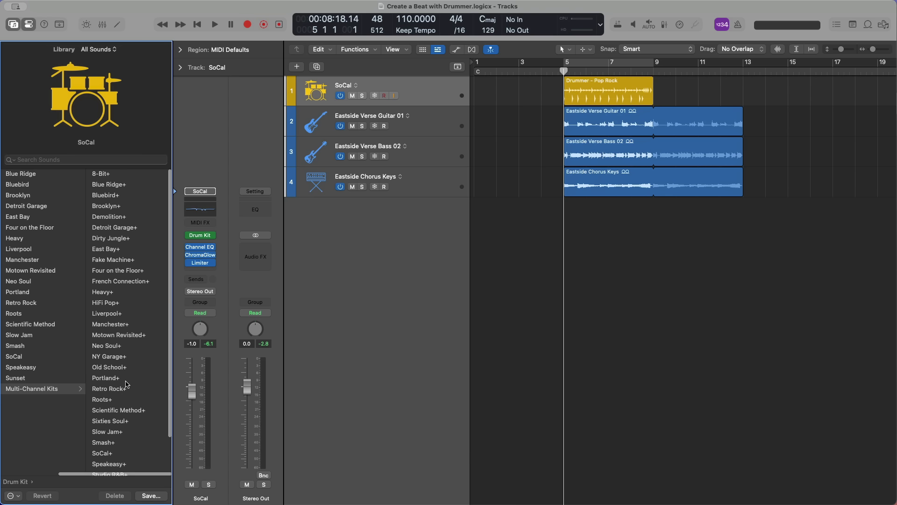
mouse_move(144, 374)
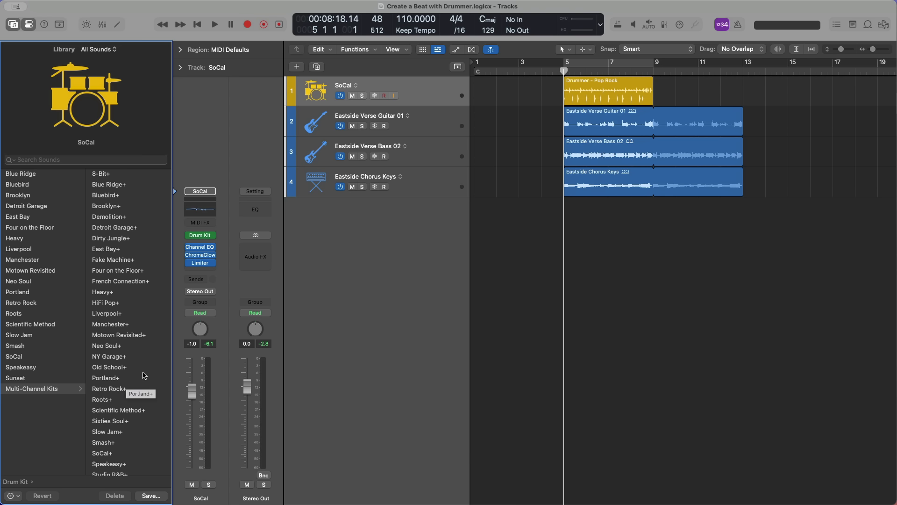
mouse_move(115, 454)
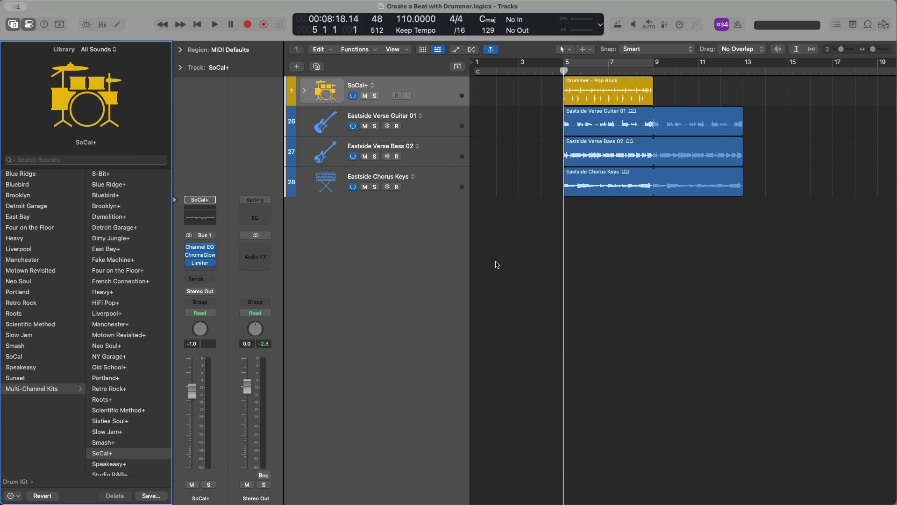
left_click(10, 25)
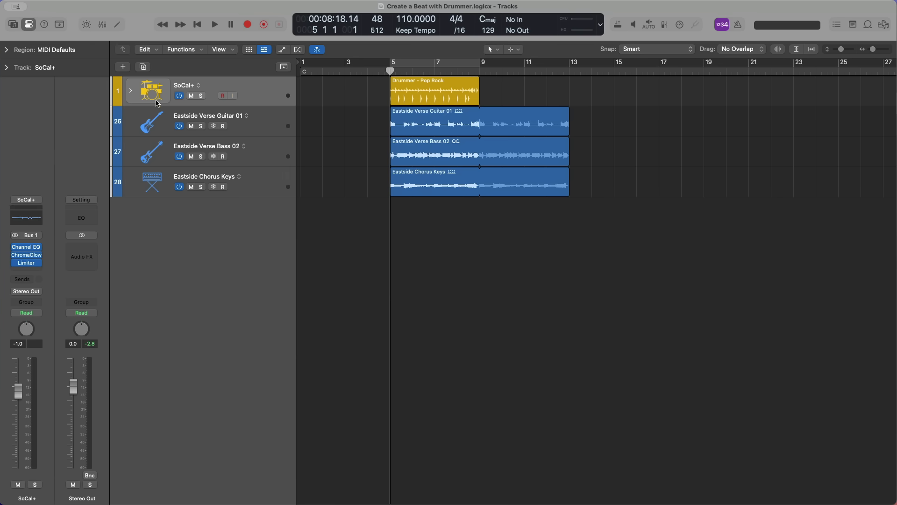
left_click(131, 91)
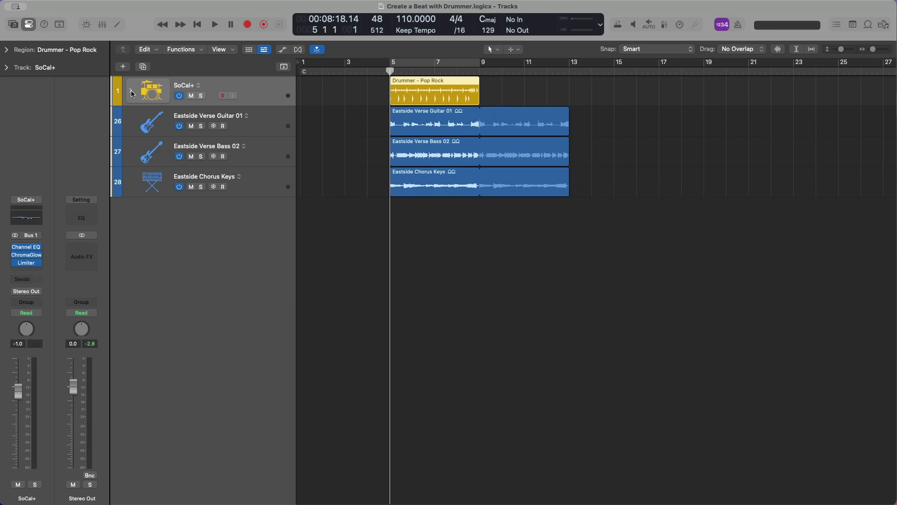
Audition the beat, then expand SoCal+ into its Kick In, Snare Top, Hi-Hat and Leak kit tracks.
left_click(215, 25)
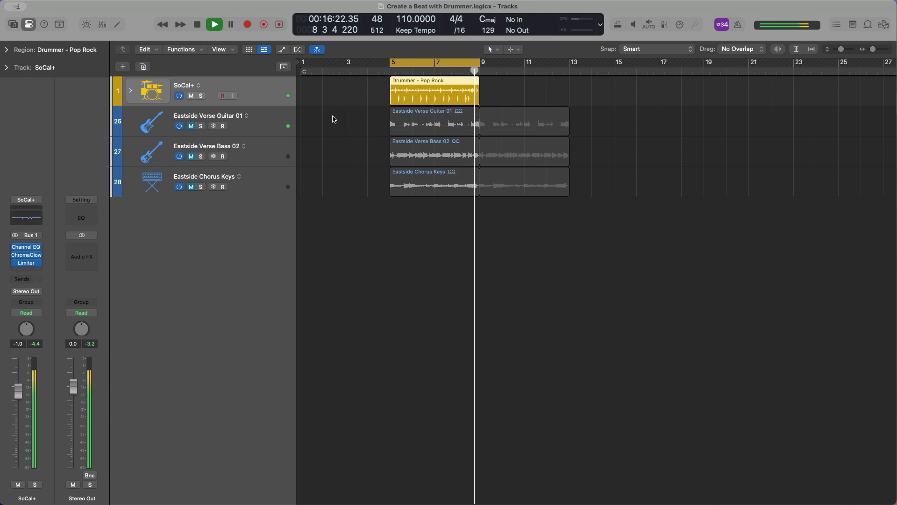
left_click(214, 25)
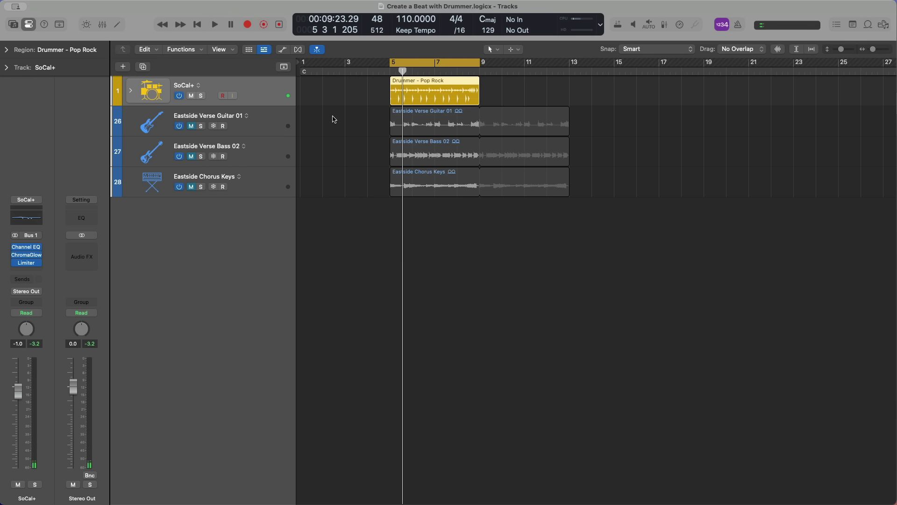
left_click(131, 90)
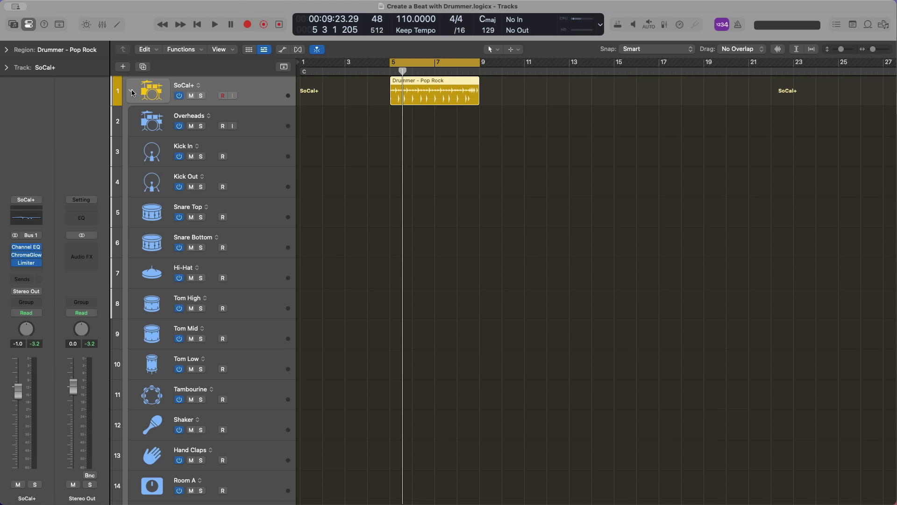
scroll("down", 3)
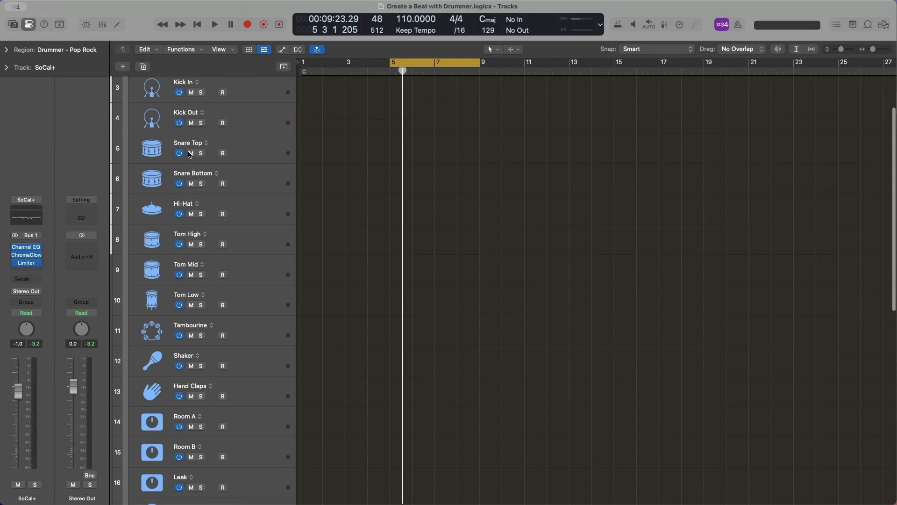
scroll("down", 3)
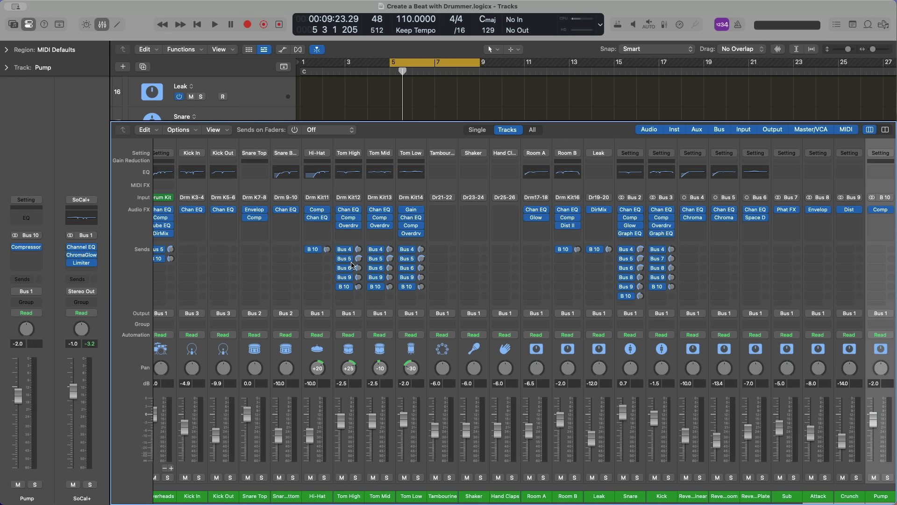
mouse_move(640, 267)
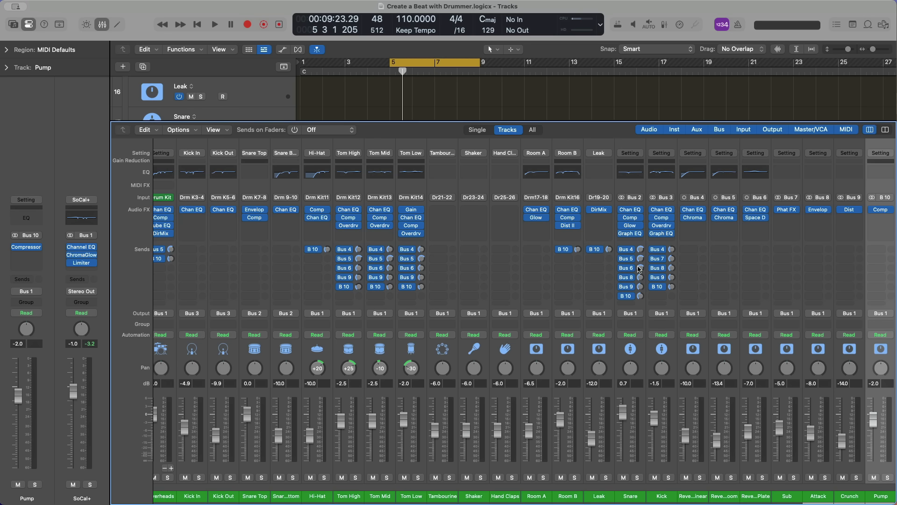
mouse_move(626, 267)
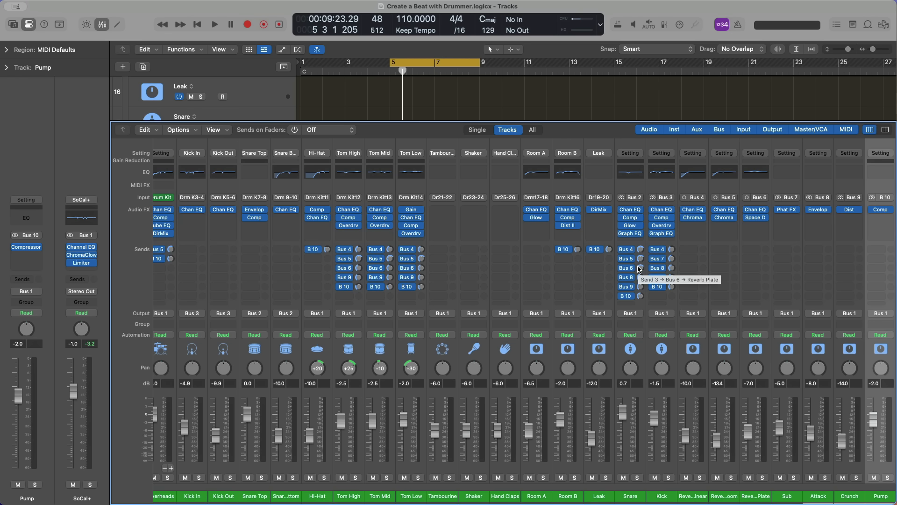
Scroll the mixer right to the reverb, Sub, Attack, Crunch and Pump buses and Stereo Out.
scroll("right", 3)
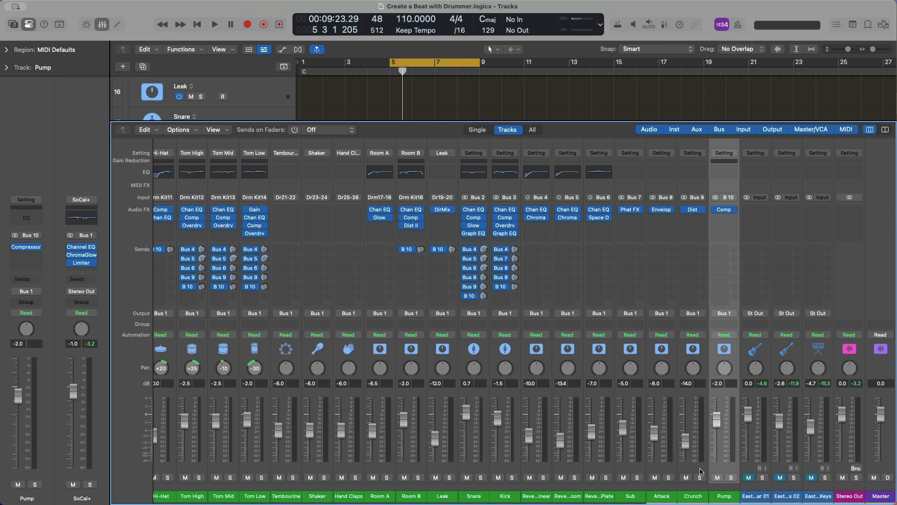
mouse_move(646, 470)
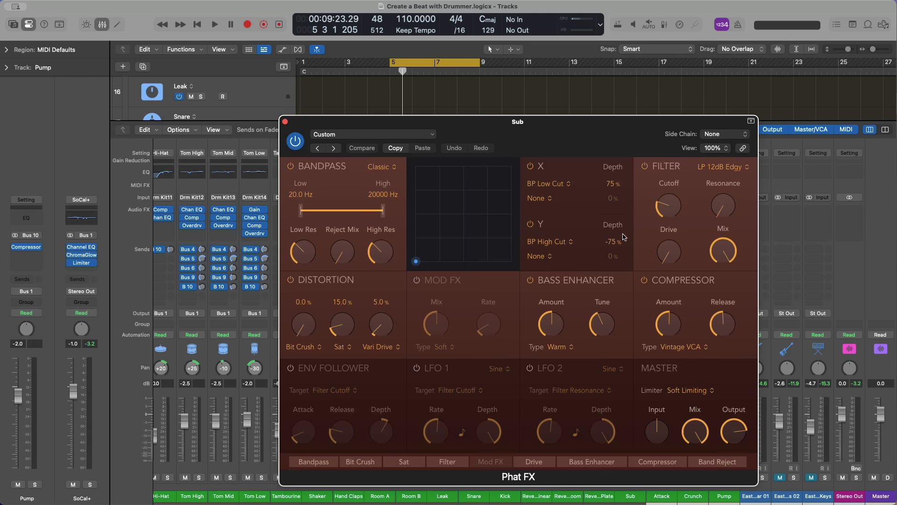
Move the Sub channel's Phat FX plug-in window over to the left.
left_click_drag(601, 323, 601, 315)
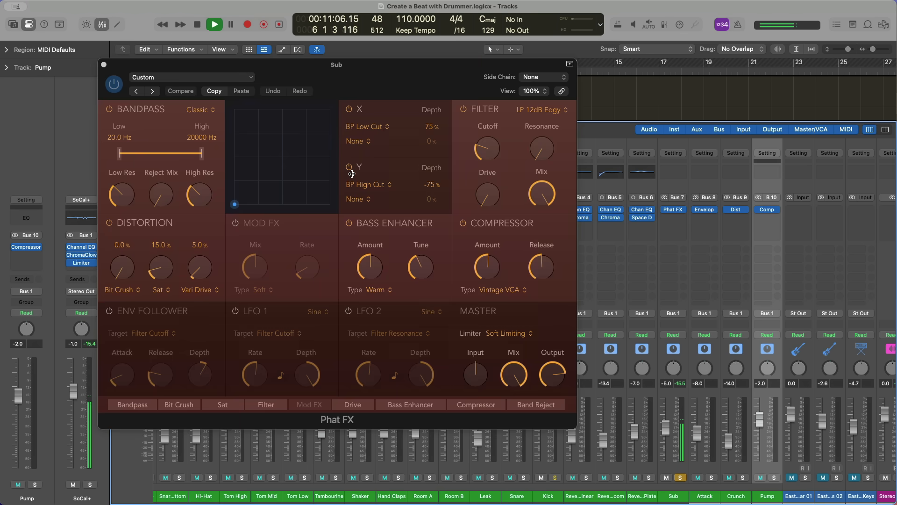
Show the Attack bus's Enveloper attack and release settings alongside Phat FX.
left_click(213, 24)
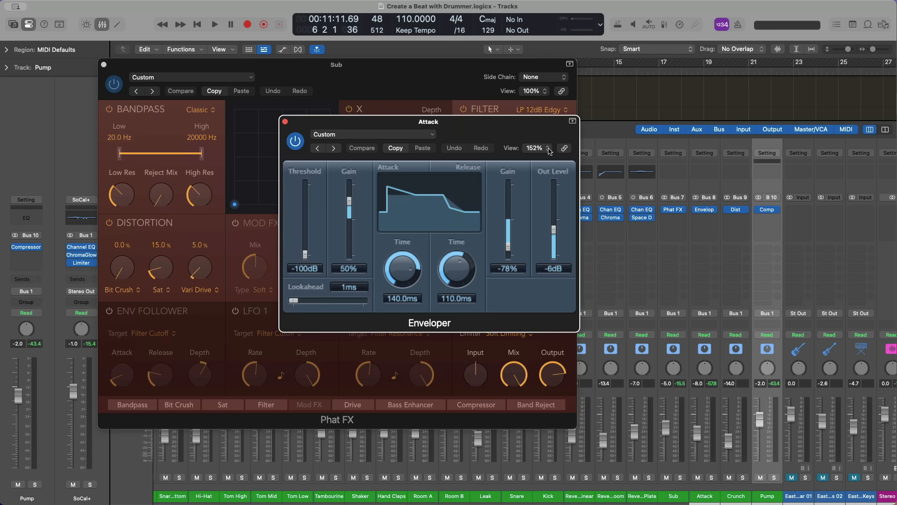
mouse_move(515, 141)
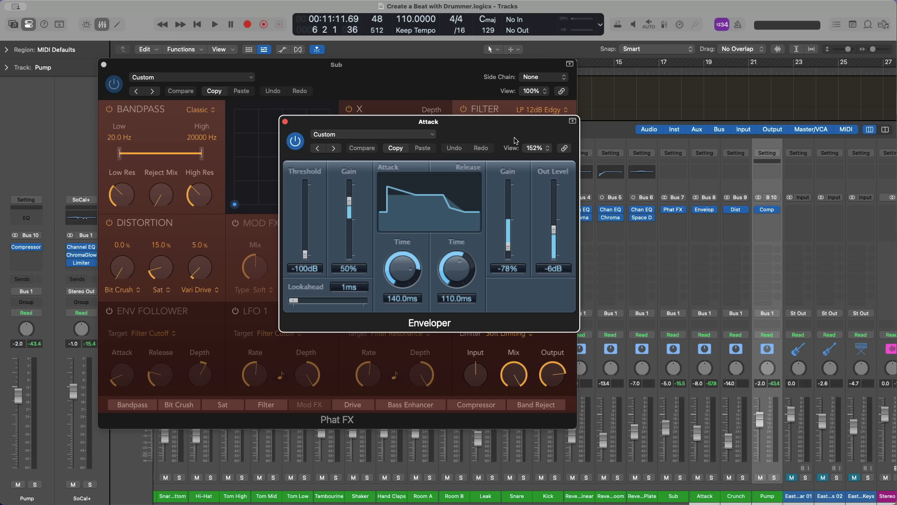
mouse_move(583, 319)
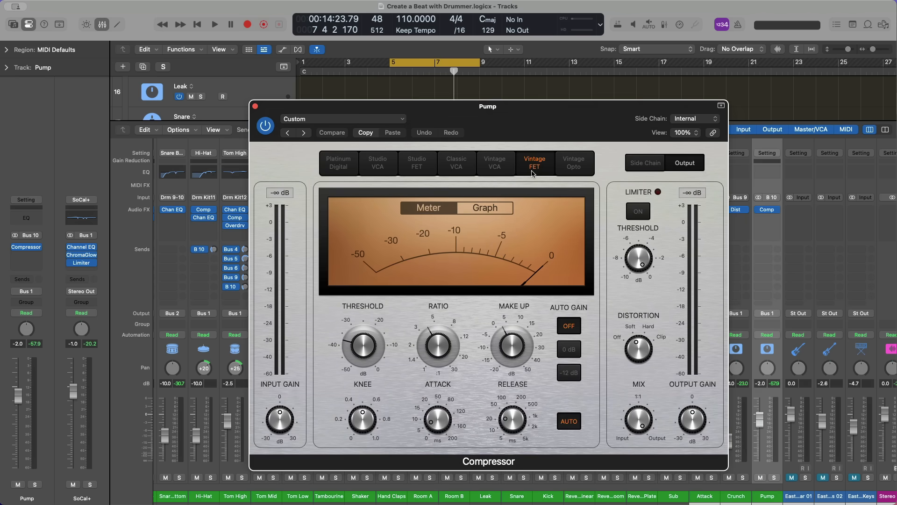
Pick the Vintage FET model, close the Pump Compressor, and try the Sub send on faders.
left_click(215, 24)
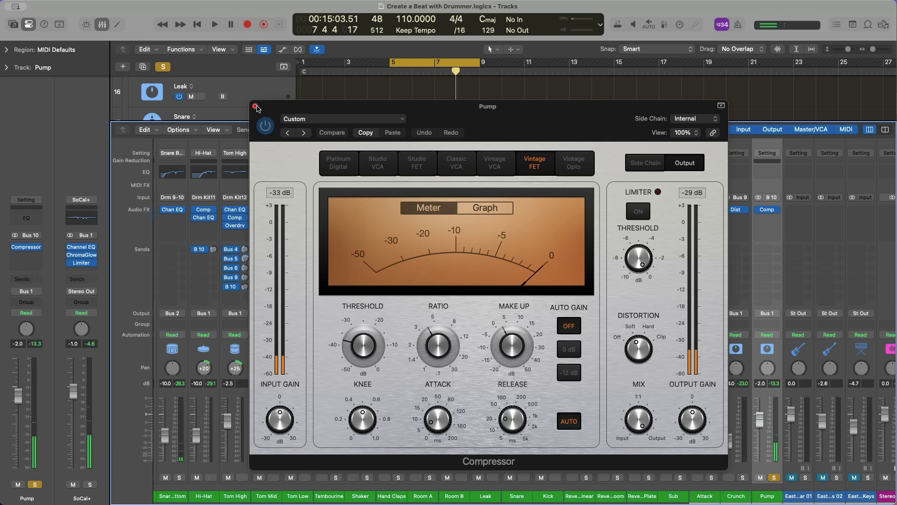
left_click(255, 106)
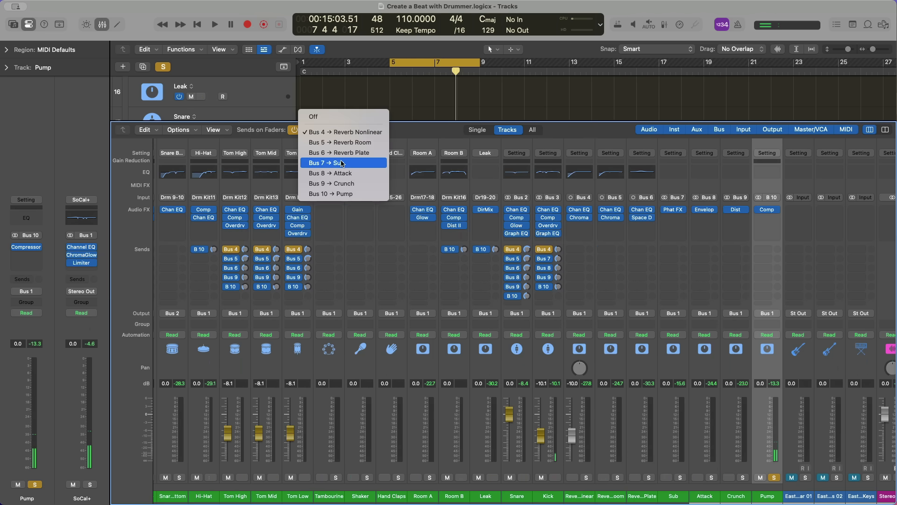
left_click(338, 163)
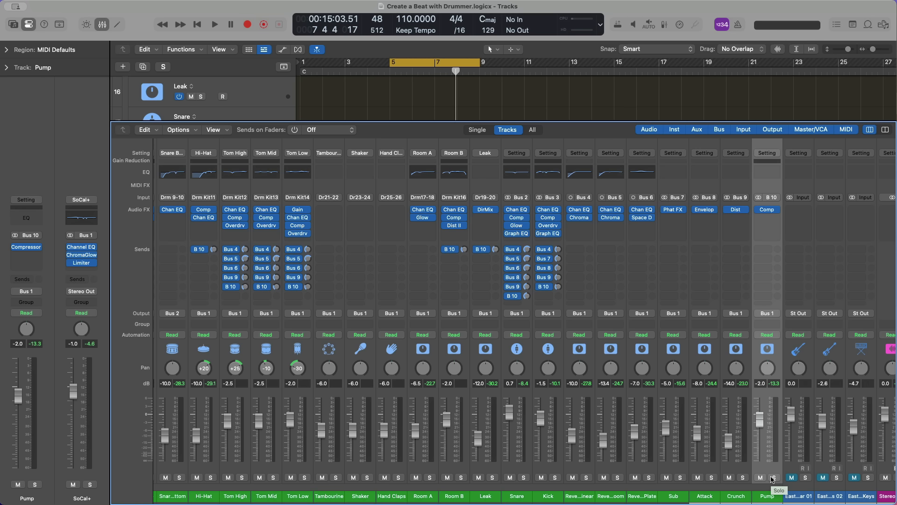
Make the Sub bus the active track so its Phat FX strip shows in the inspector.
left_click(217, 24)
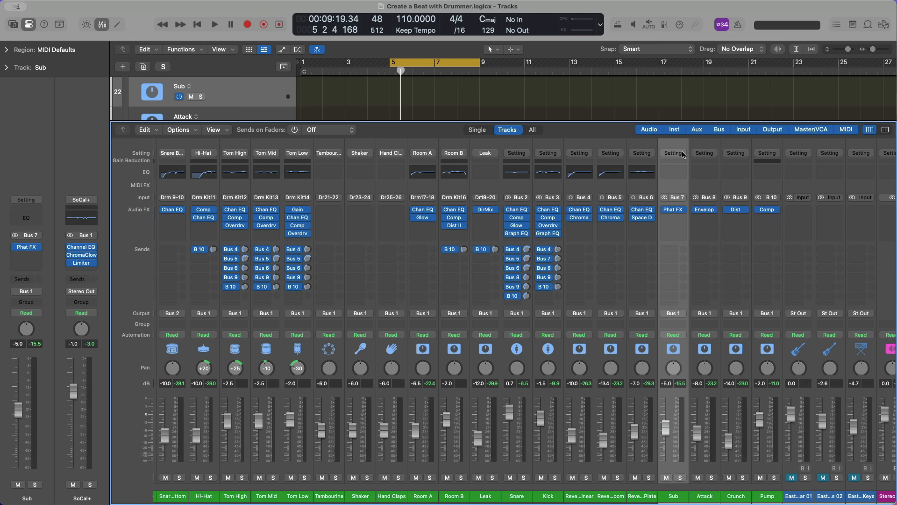
Load the saved DKD user channel strip setting 'Sub' onto the Sub strip.
left_click(673, 153)
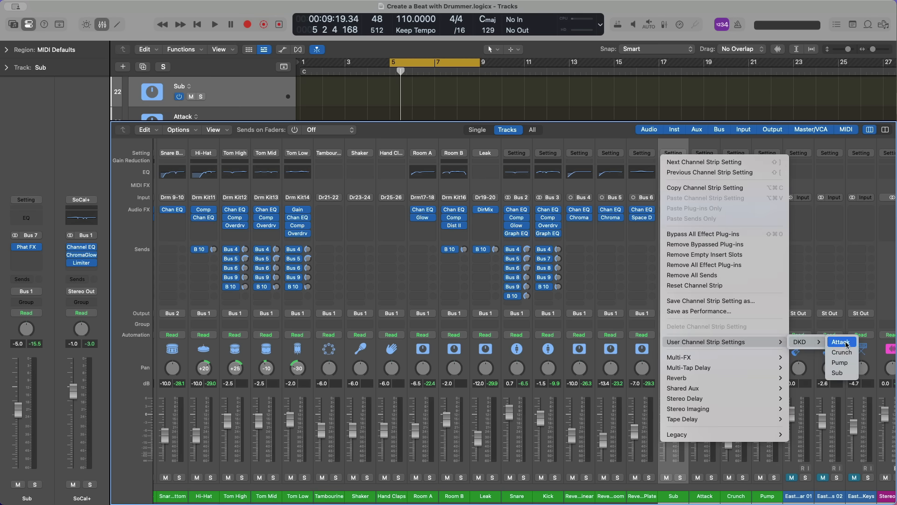
mouse_move(848, 373)
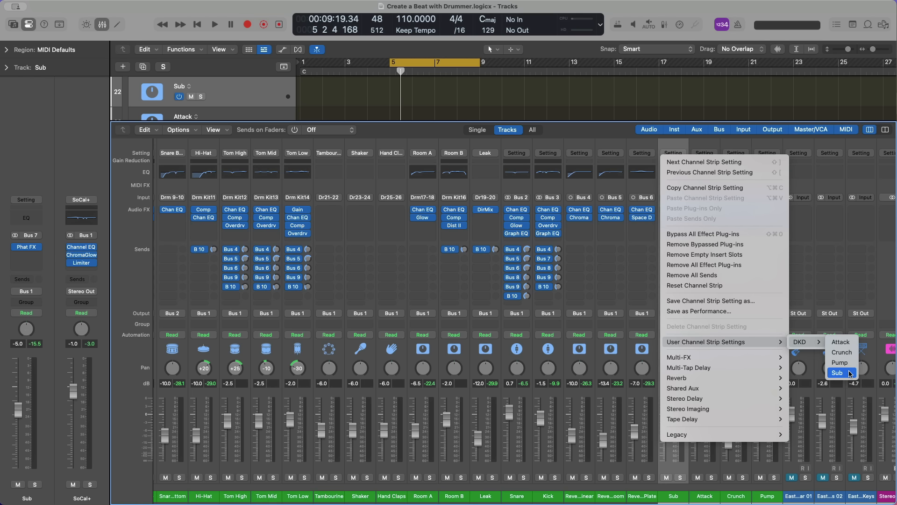
left_click(842, 372)
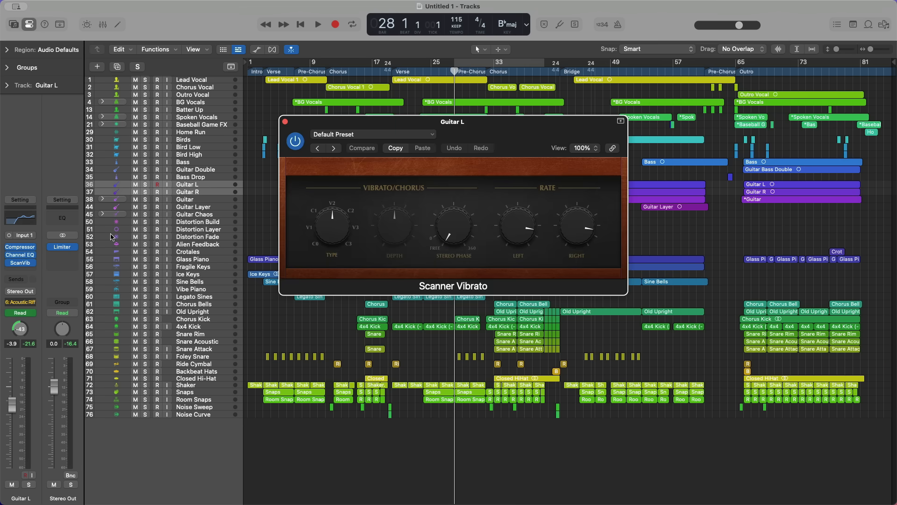
mouse_move(497, 133)
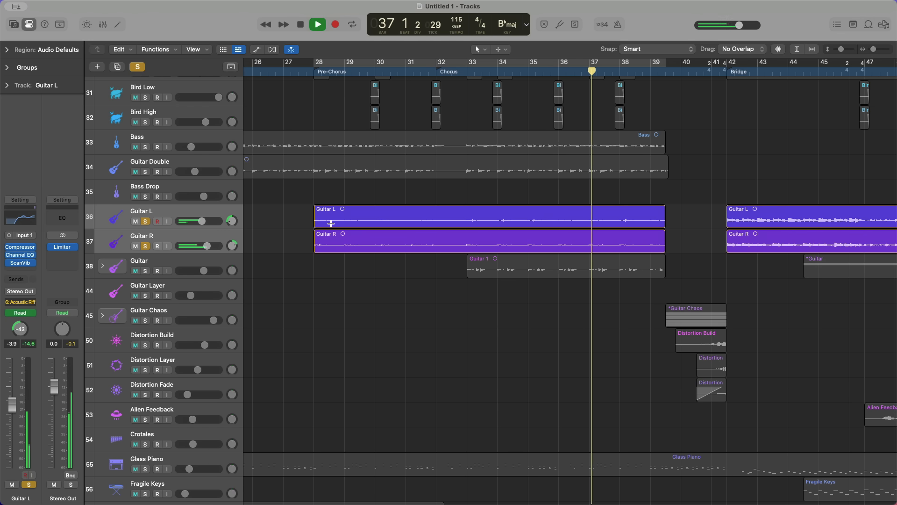
Show the mixer under the tracks, audition the guitar plug-ins, and solo Guitar Double.
left_click(318, 24)
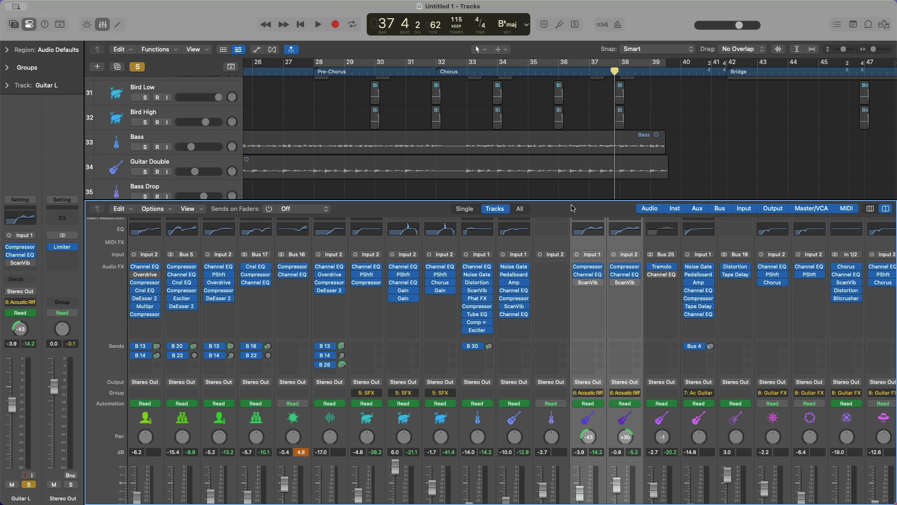
left_click(318, 24)
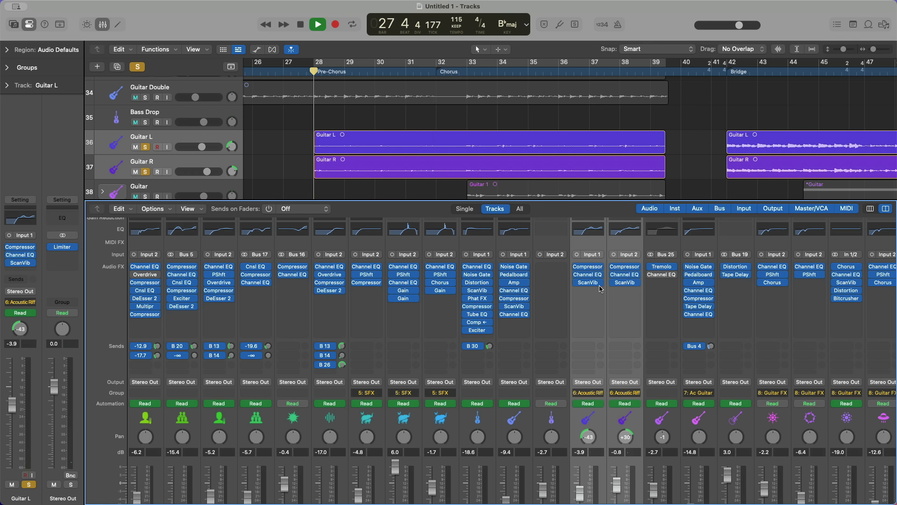
left_click(317, 24)
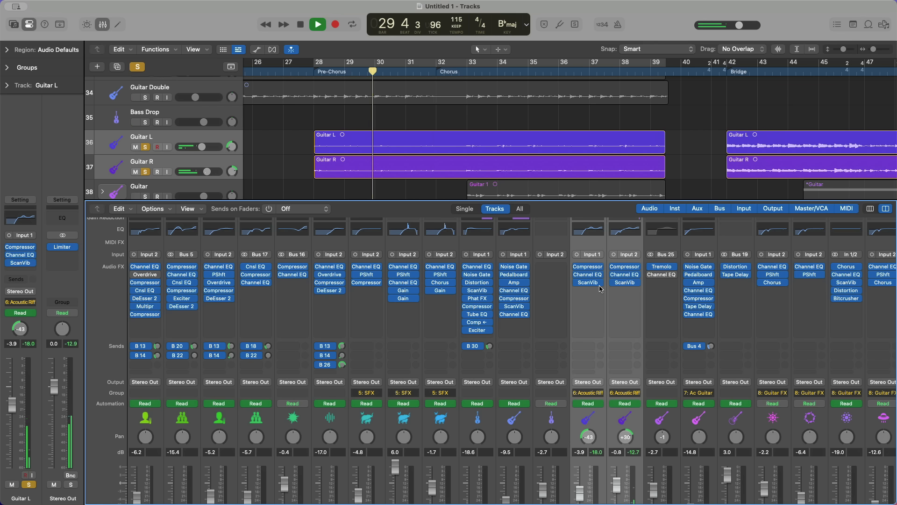
left_click(317, 24)
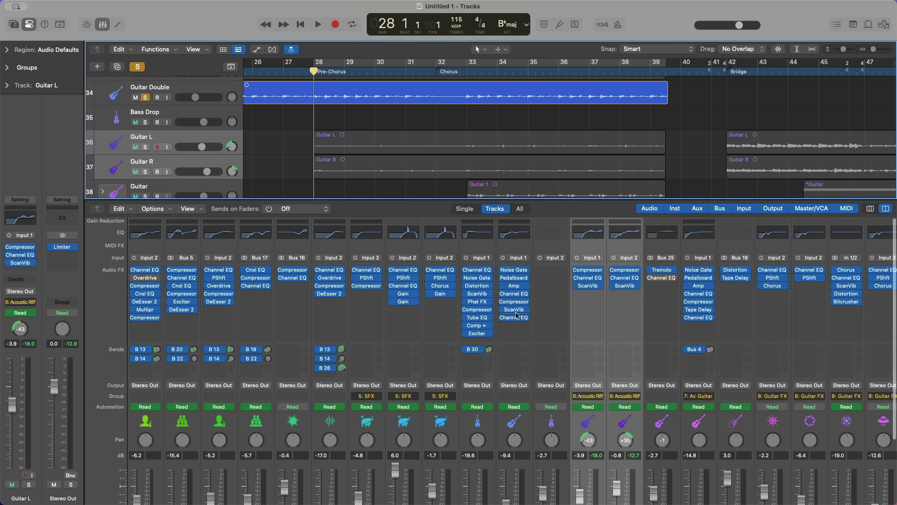
Solo the Bass track in place of Guitar Double while the chorus plays.
left_click(318, 25)
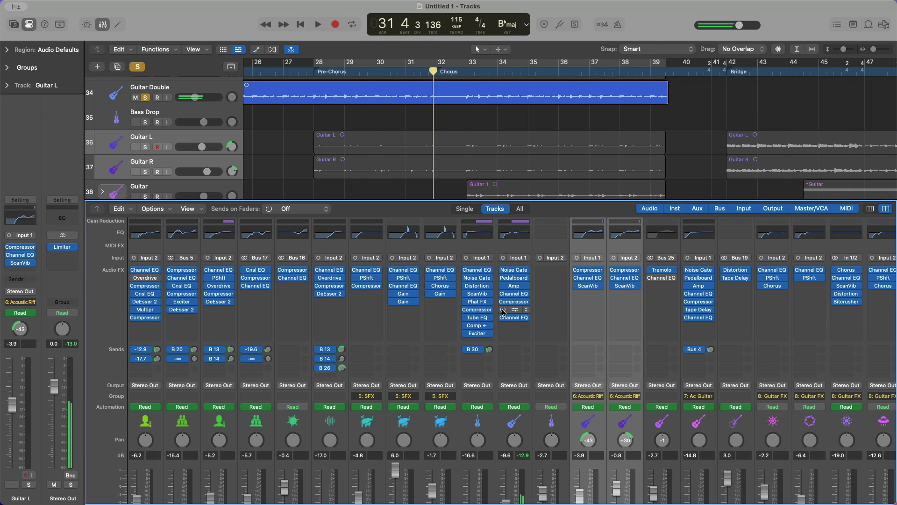
left_click(318, 24)
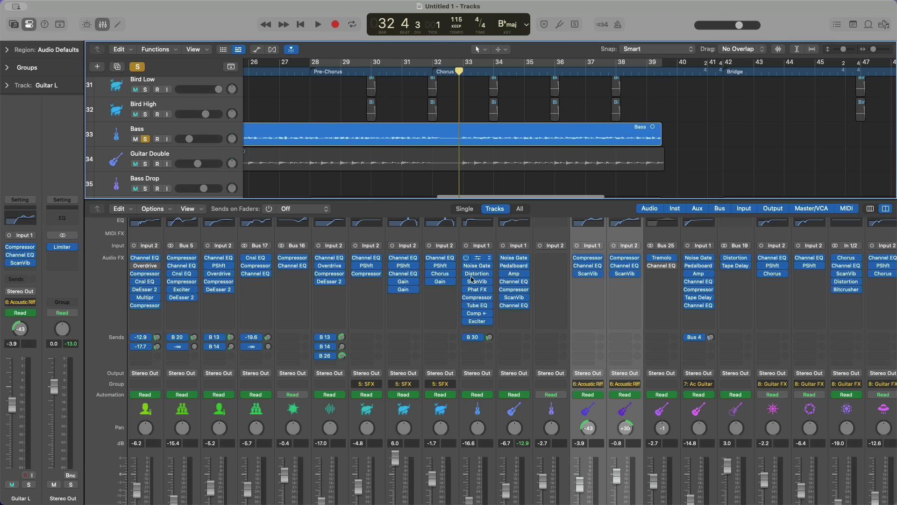
Switch to the Solaris Live Loops project with its grid of loop cells.
left_click(318, 23)
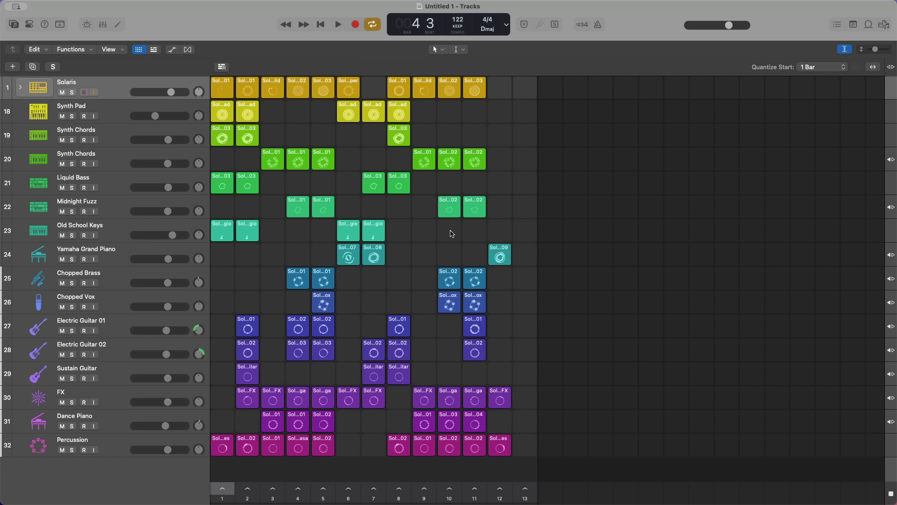
Show the Stereo Out channel strip and bring up its Exciter (10000 Hz, Harmonics +18.0%, Dry Signal on).
left_click(29, 24)
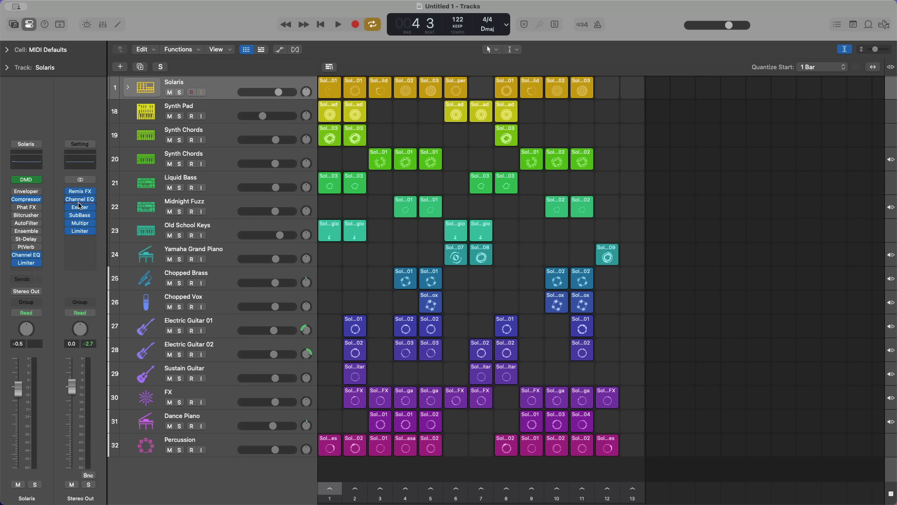
left_click(80, 206)
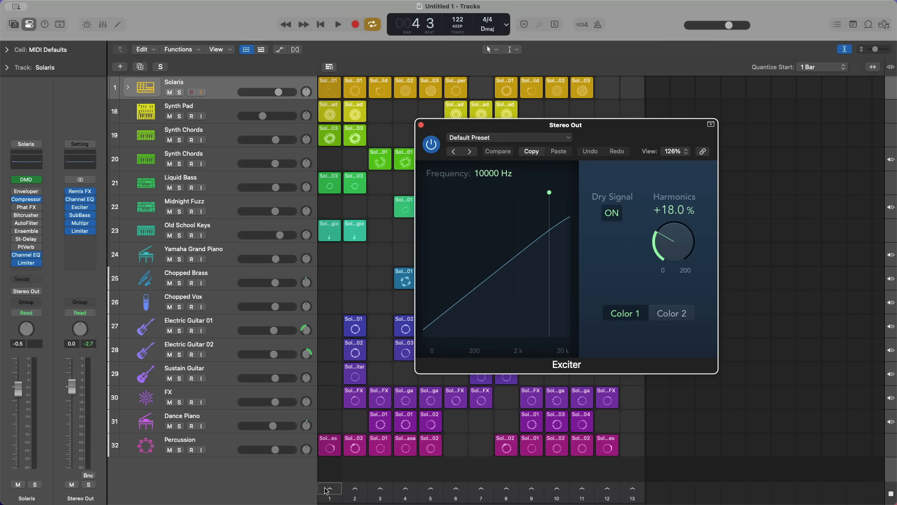
left_click(338, 24)
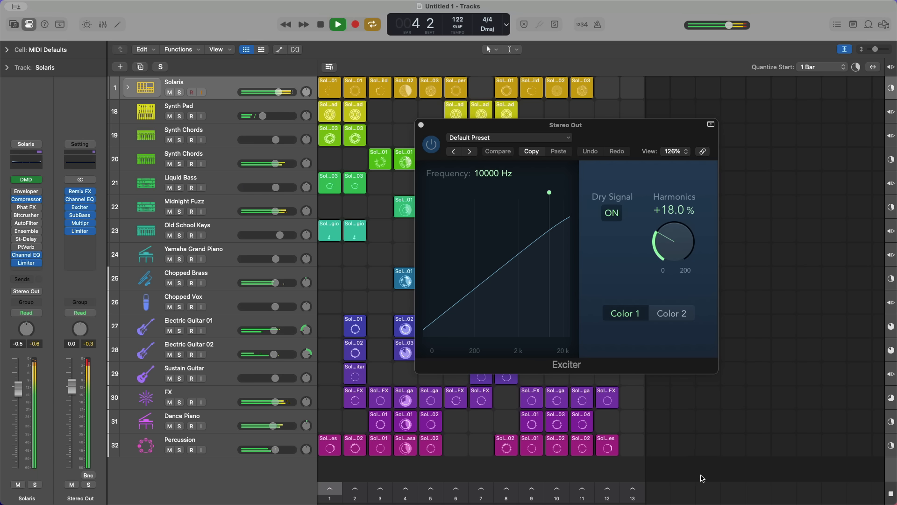
left_click(337, 24)
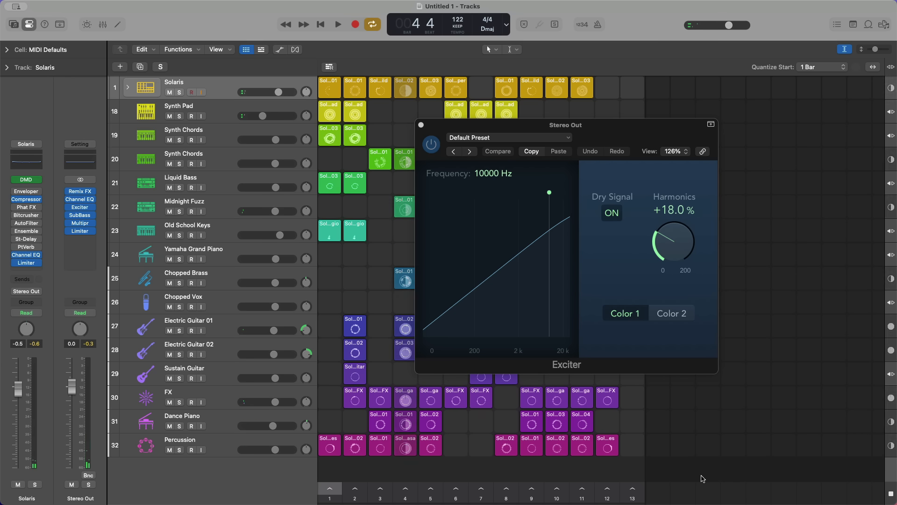
mouse_move(648, 255)
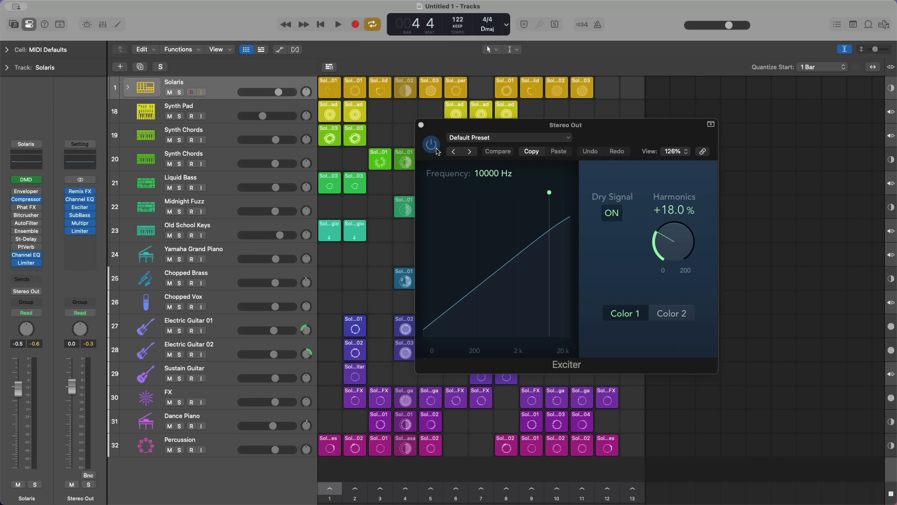
A/B the Exciter by bypassing it and toggling Dry Signal, ending with Dry Signal on.
left_click(338, 24)
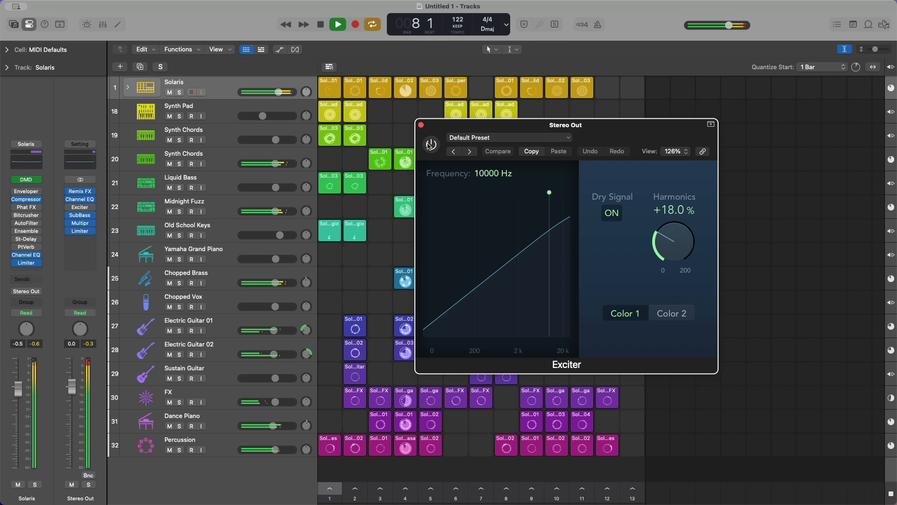
left_click(338, 24)
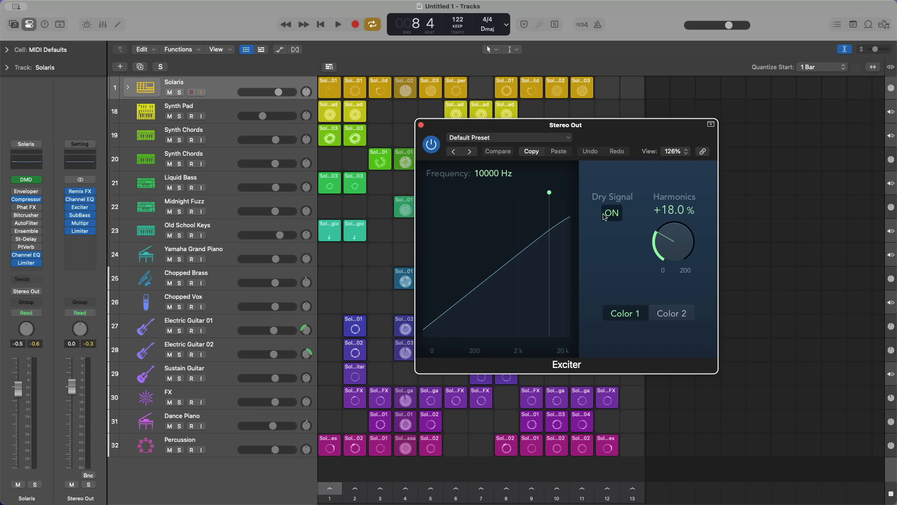
left_click(611, 213)
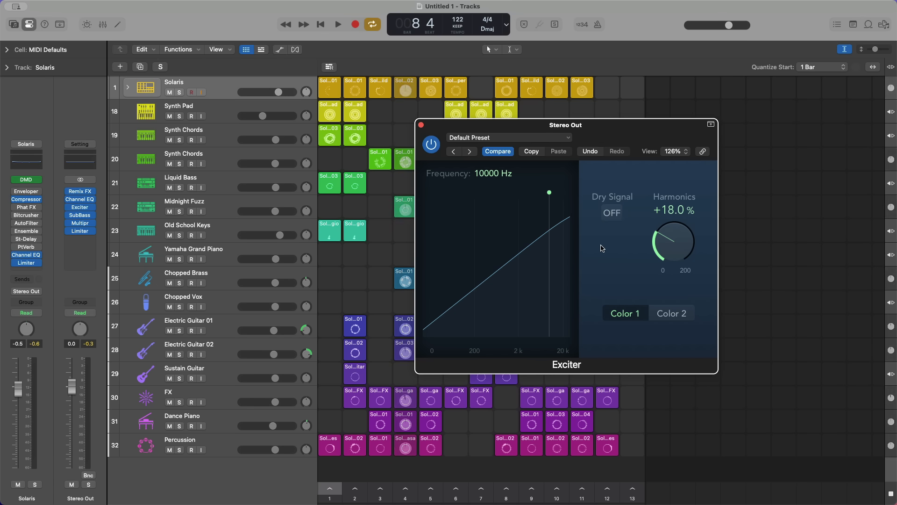
left_click(337, 24)
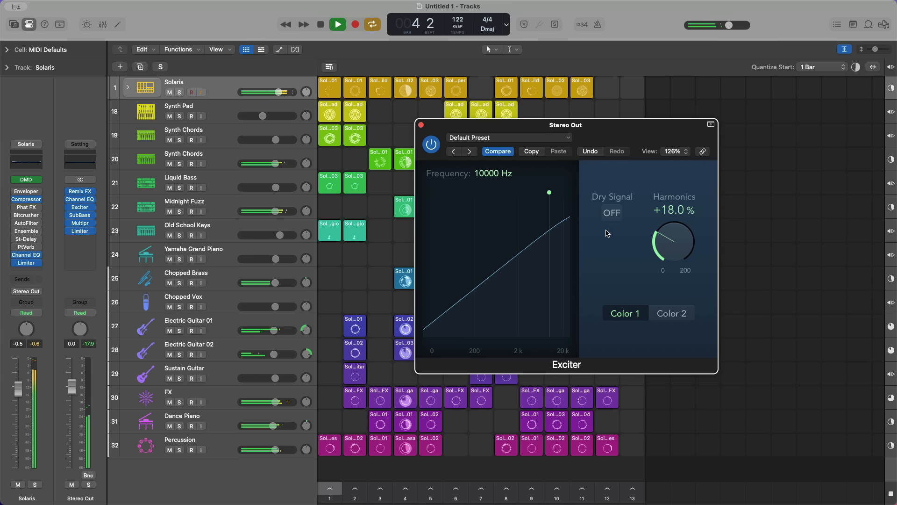
left_click(612, 213)
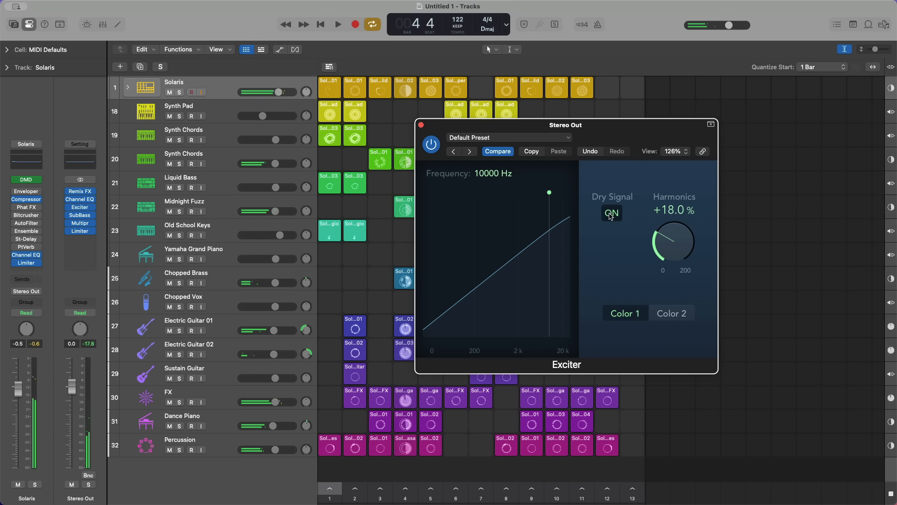